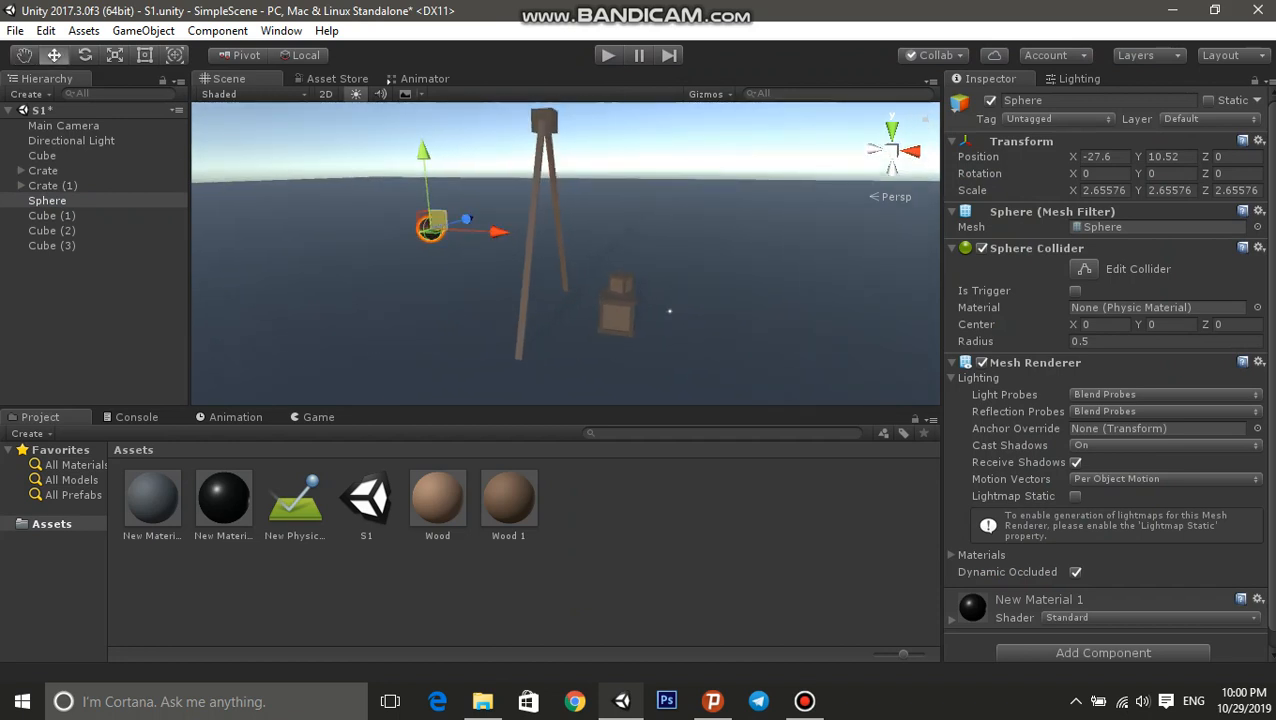
Drag the sphere toward the crates and back, ending near X -27.1, Y 10.9
{"action": "left_click_drag", "start_coordinate": [430, 228], "coordinate": [632, 260]}
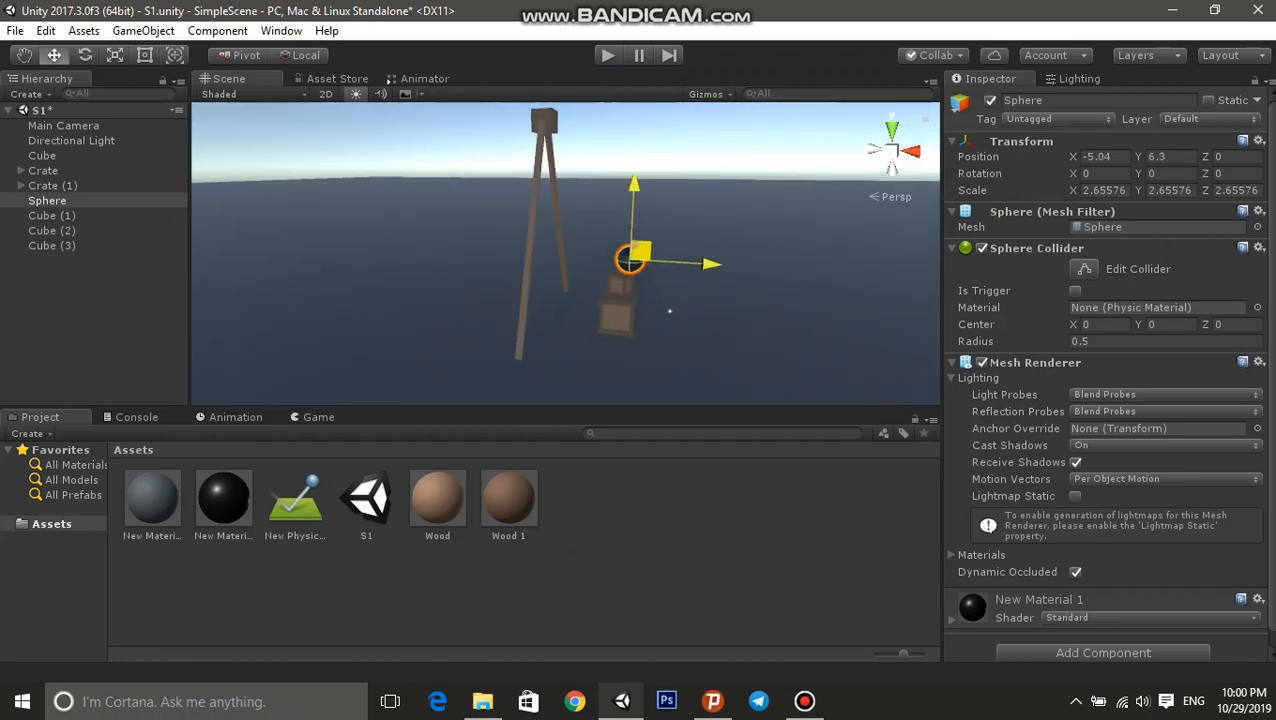
{"action": "left_click_drag", "start_coordinate": [633, 258], "coordinate": [433, 223]}
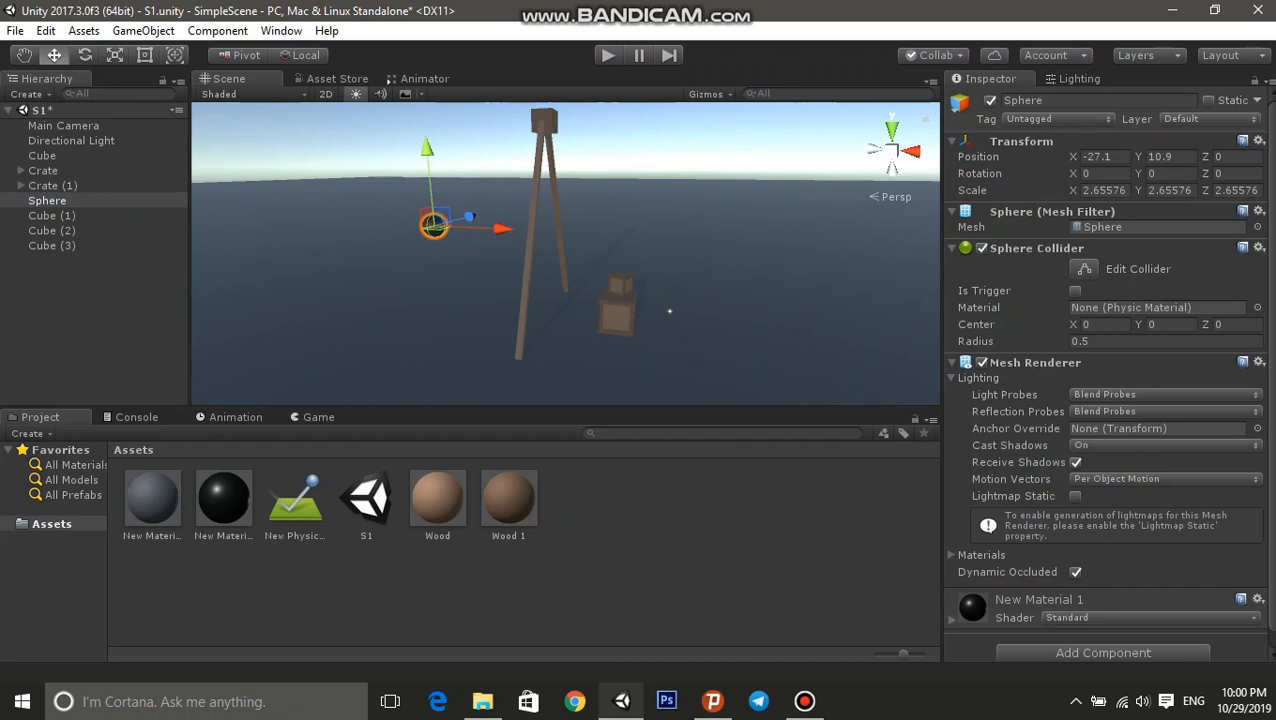
{"action": "left_click_drag", "start_coordinate": [435, 225], "coordinate": [700, 345]}
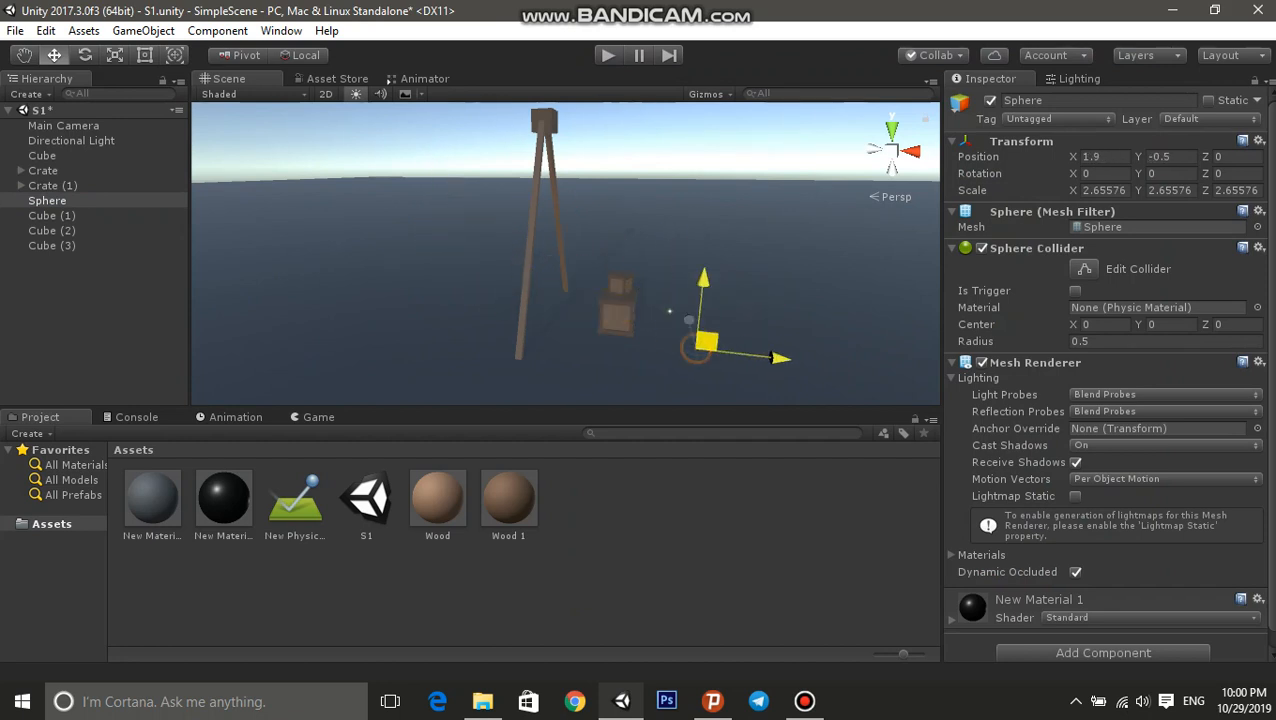
{"action": "left_click_drag", "start_coordinate": [700, 340], "coordinate": [435, 225]}
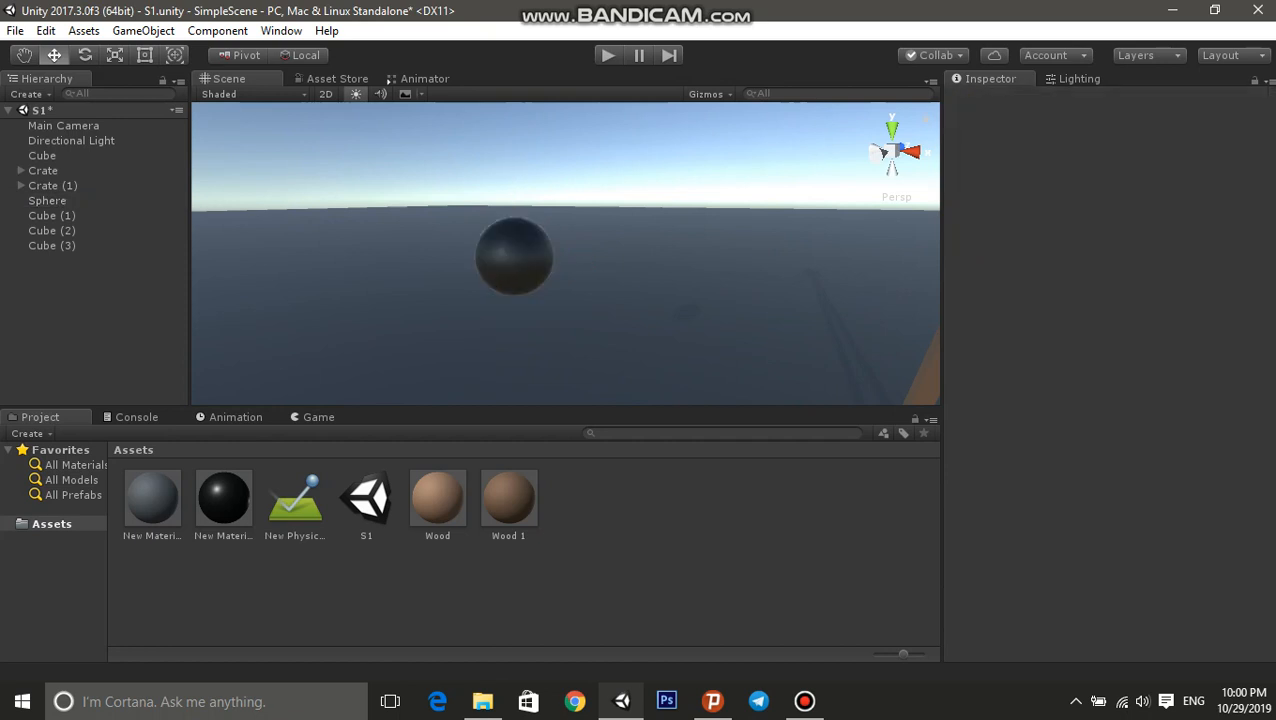
Add a Physics Rigidbody component to the Sphere and set its Mass to 50
{"action": "left_click", "coordinate": [47, 200]}
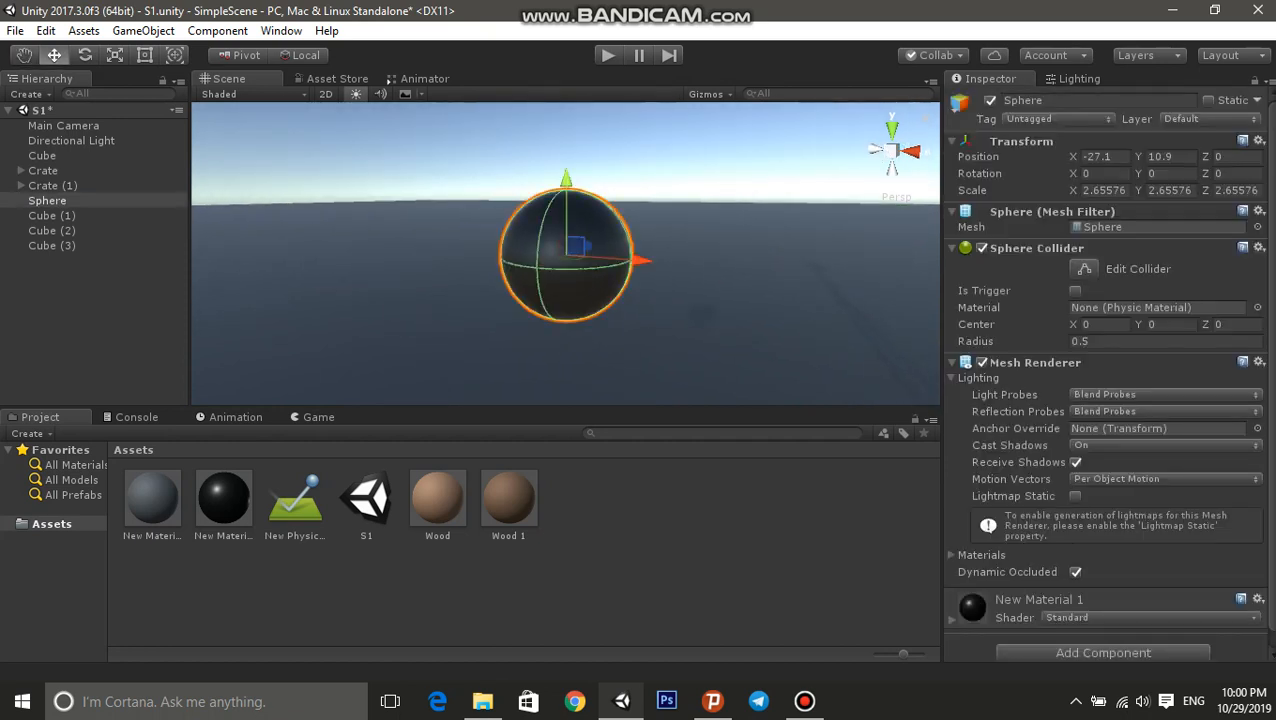
{"action": "left_click", "coordinate": [1103, 652]}
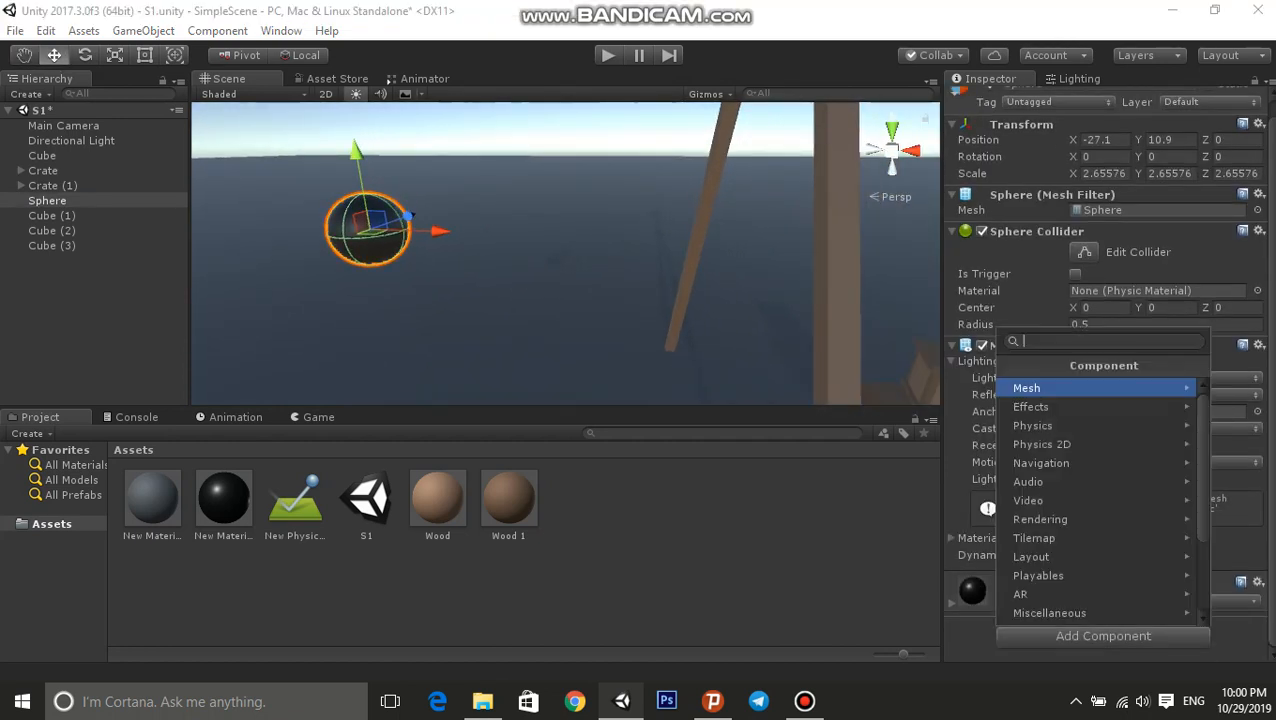
{"action": "left_click", "coordinate": [1032, 425]}
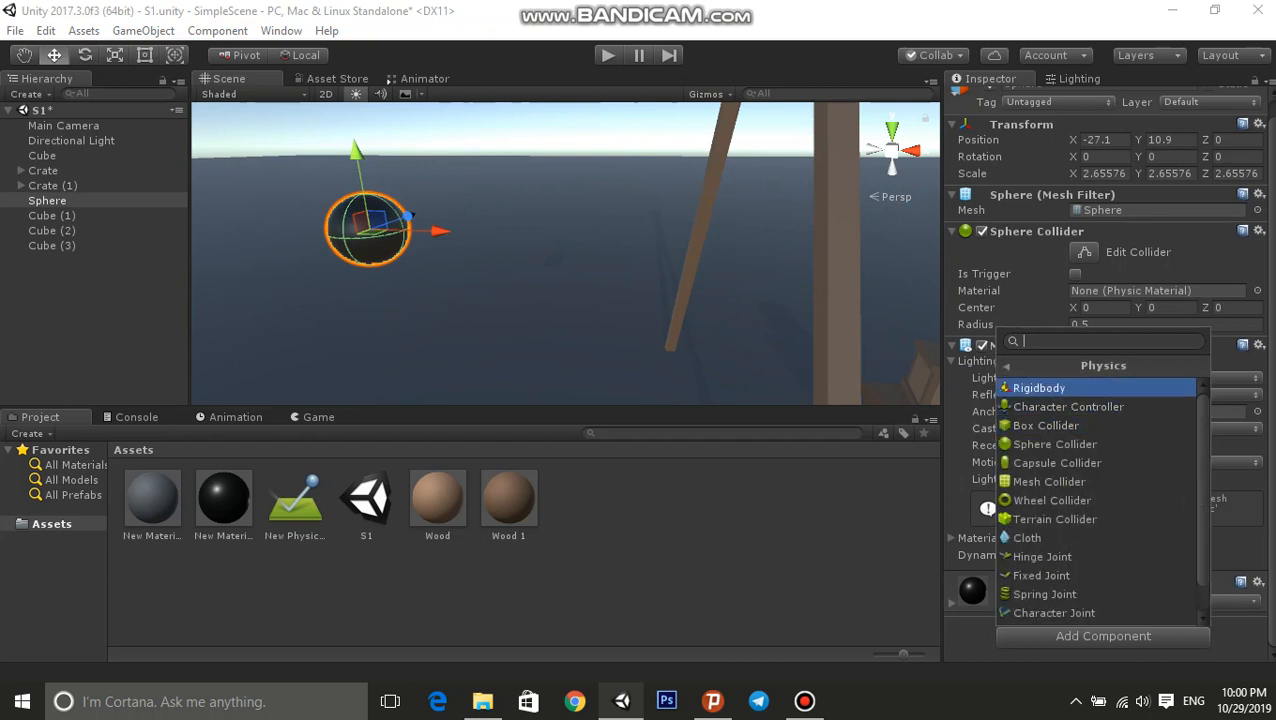
{"action": "left_click", "coordinate": [1039, 387]}
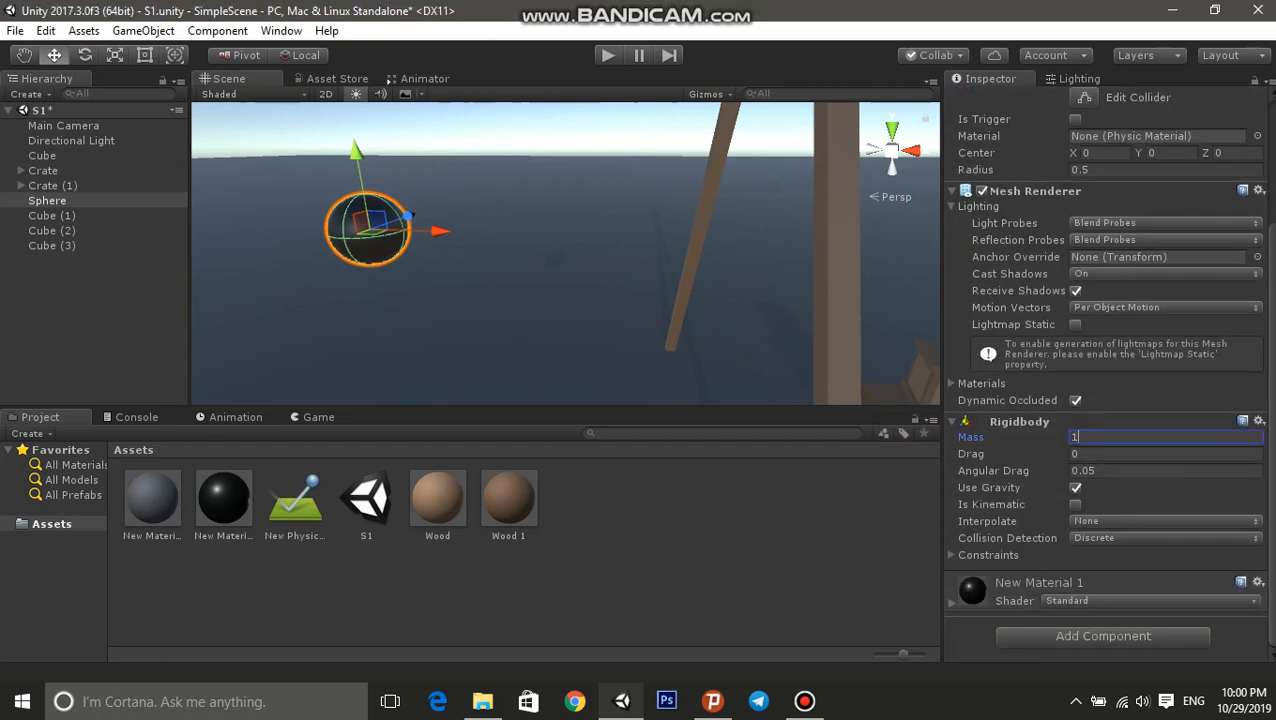
{"action": "type", "text": "50"}
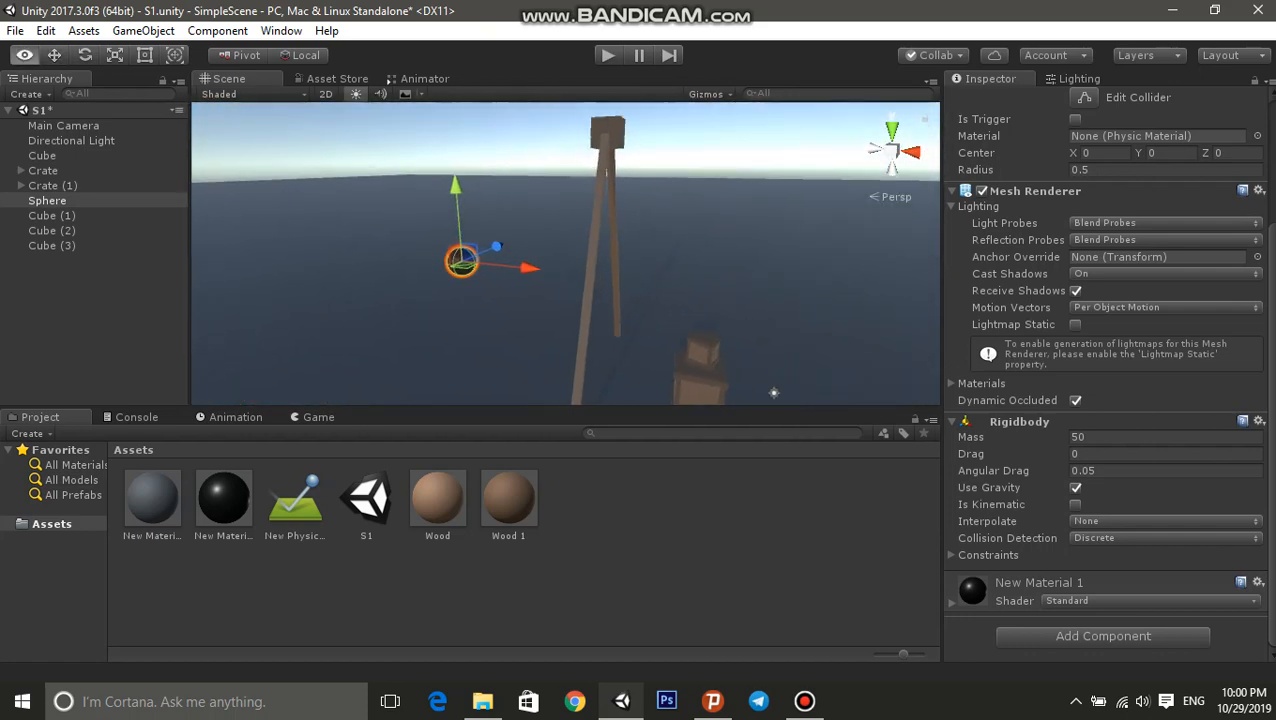
Check Cube (1) and the Sphere, then disable Use Gravity on the pole-top cube's Rigidbody
{"action": "left_click", "coordinate": [51, 215]}
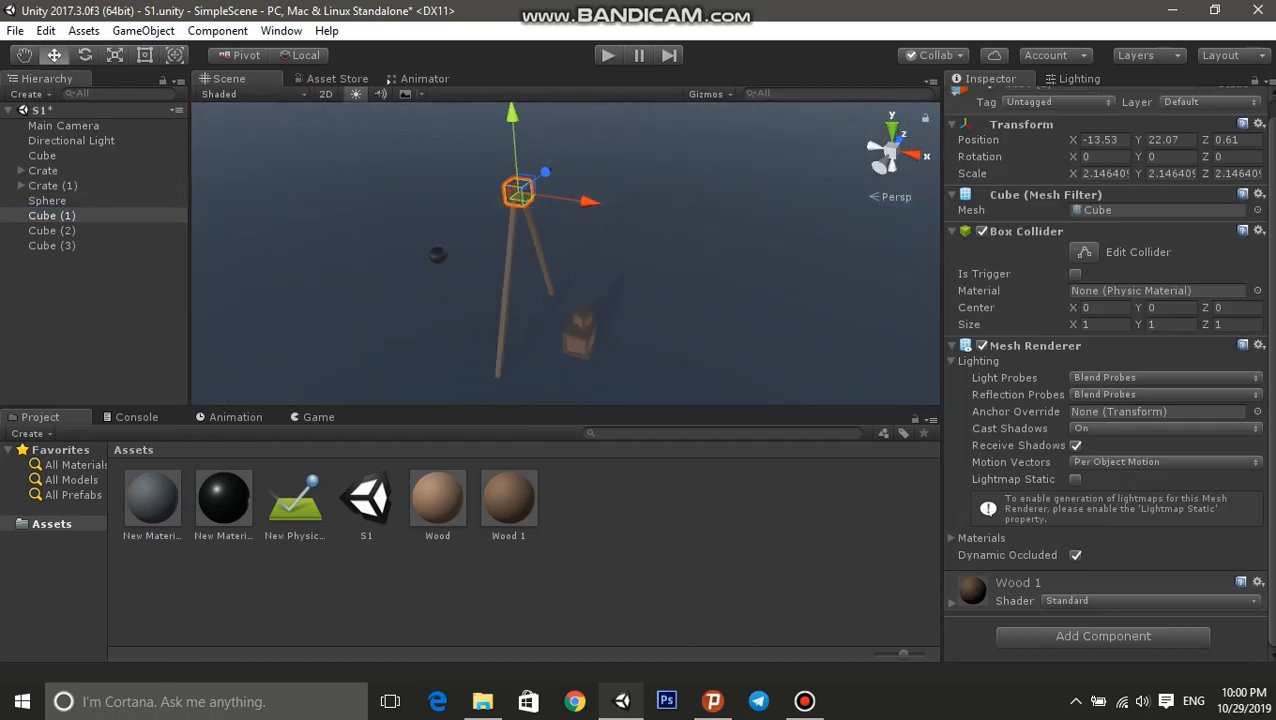
{"action": "left_click", "coordinate": [47, 200]}
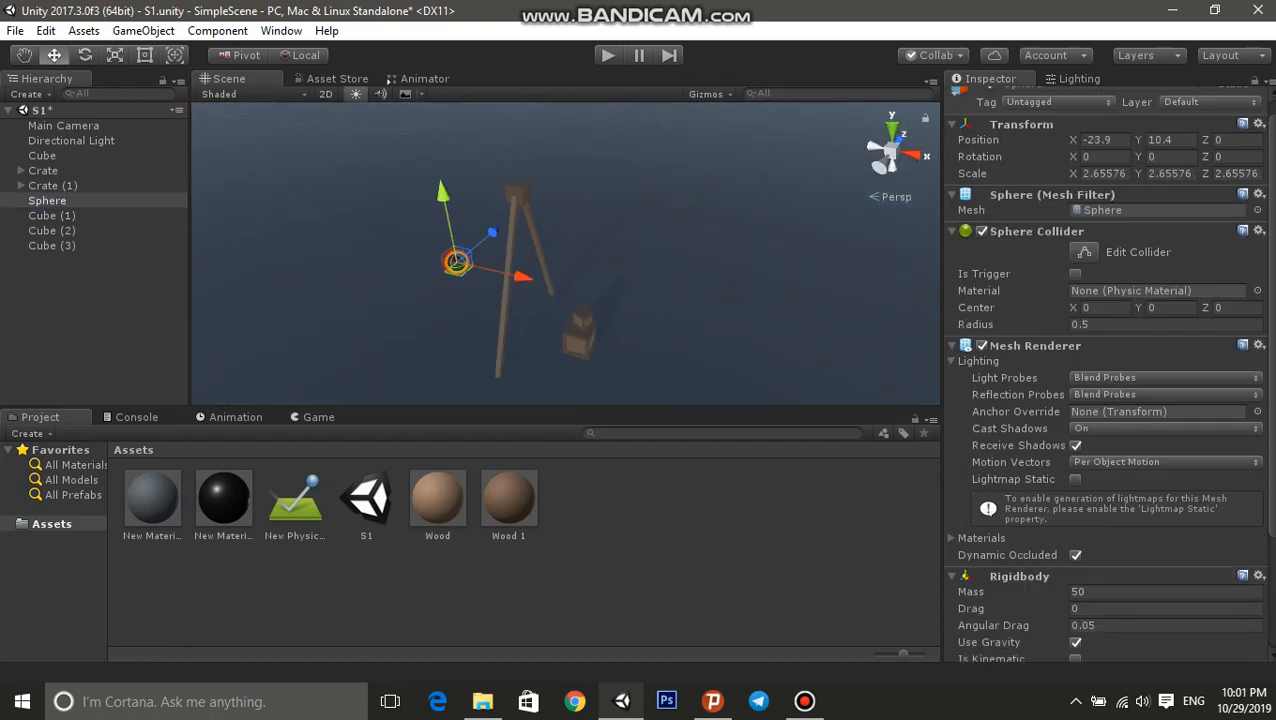
{"action": "left_click_drag", "start_coordinate": [455, 262], "coordinate": [585, 272]}
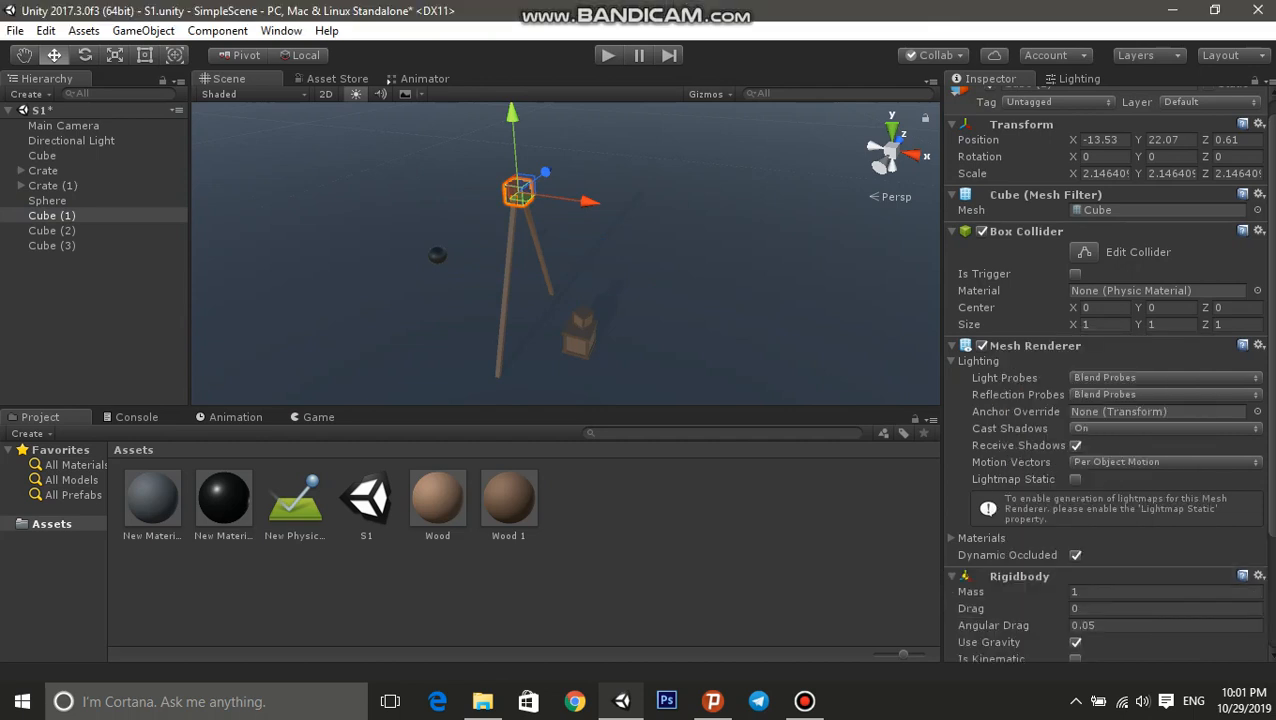
{"action": "scroll", "scroll_direction": "down", "scroll_amount": 3}
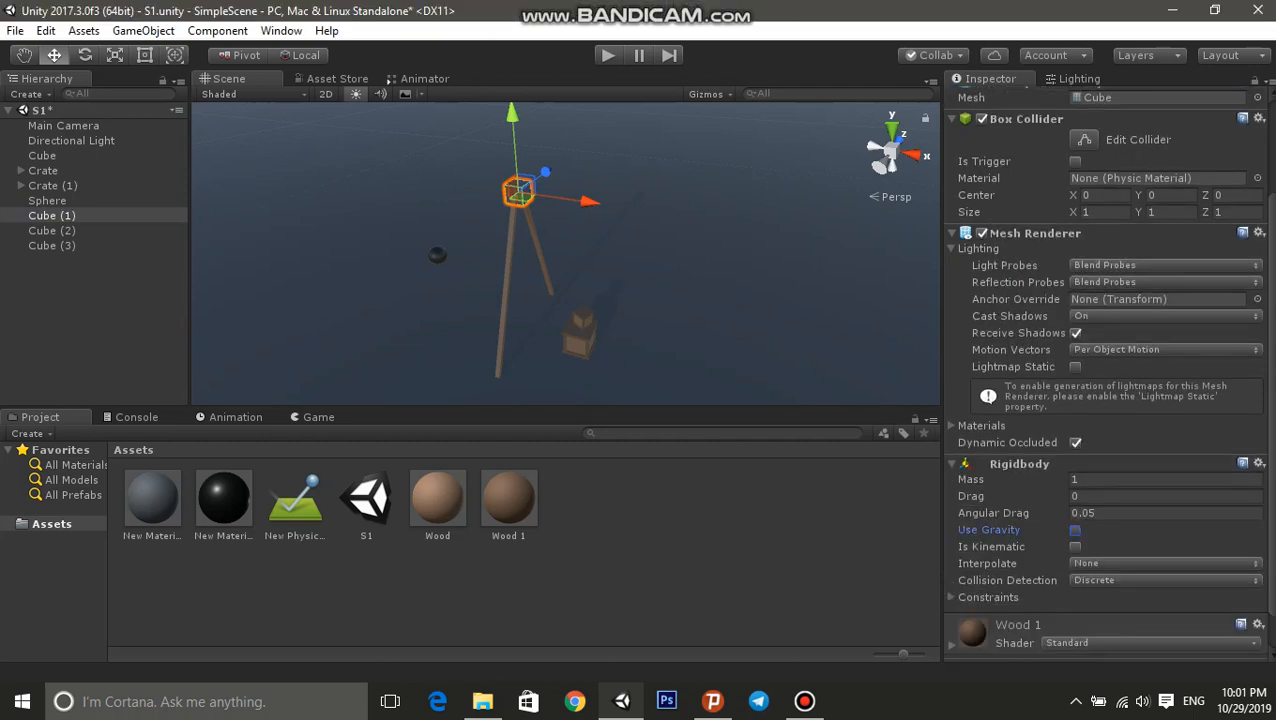
{"action": "left_click", "coordinate": [1076, 529]}
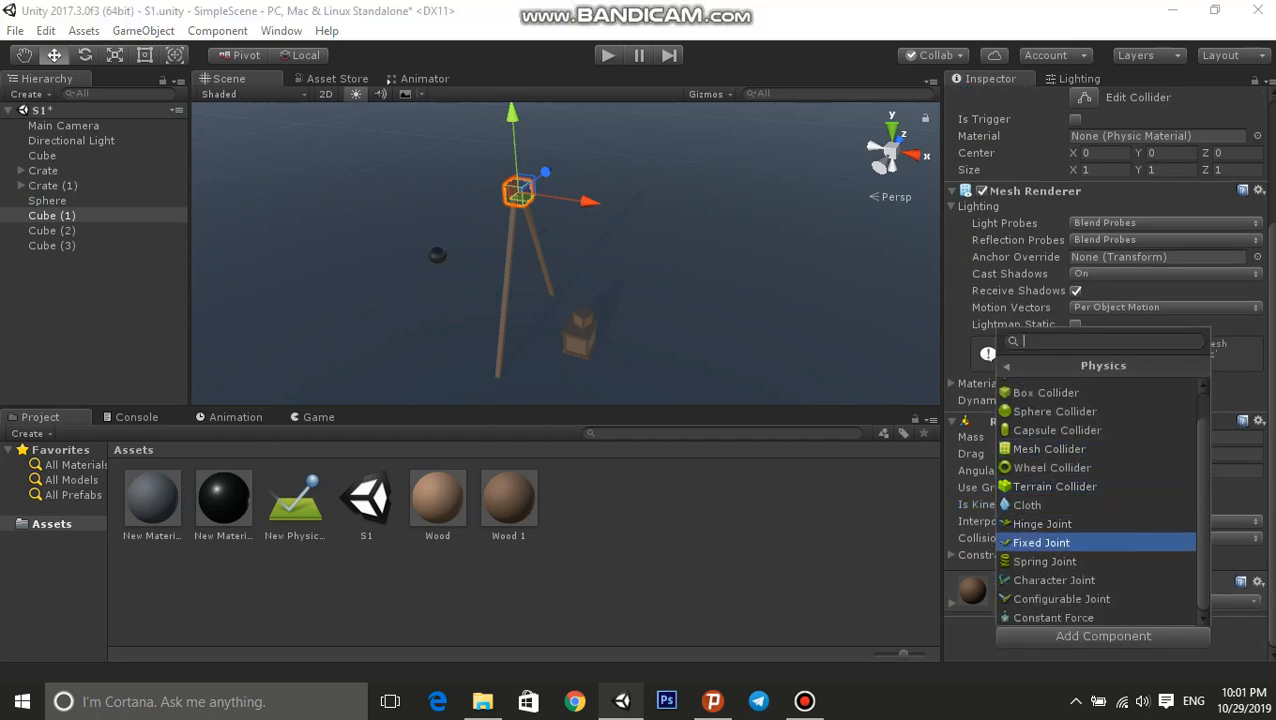
Add a Hinge Joint connected to the Sphere, make the cube kinematic, and edit the axis to Z
{"action": "left_click", "coordinate": [1041, 523]}
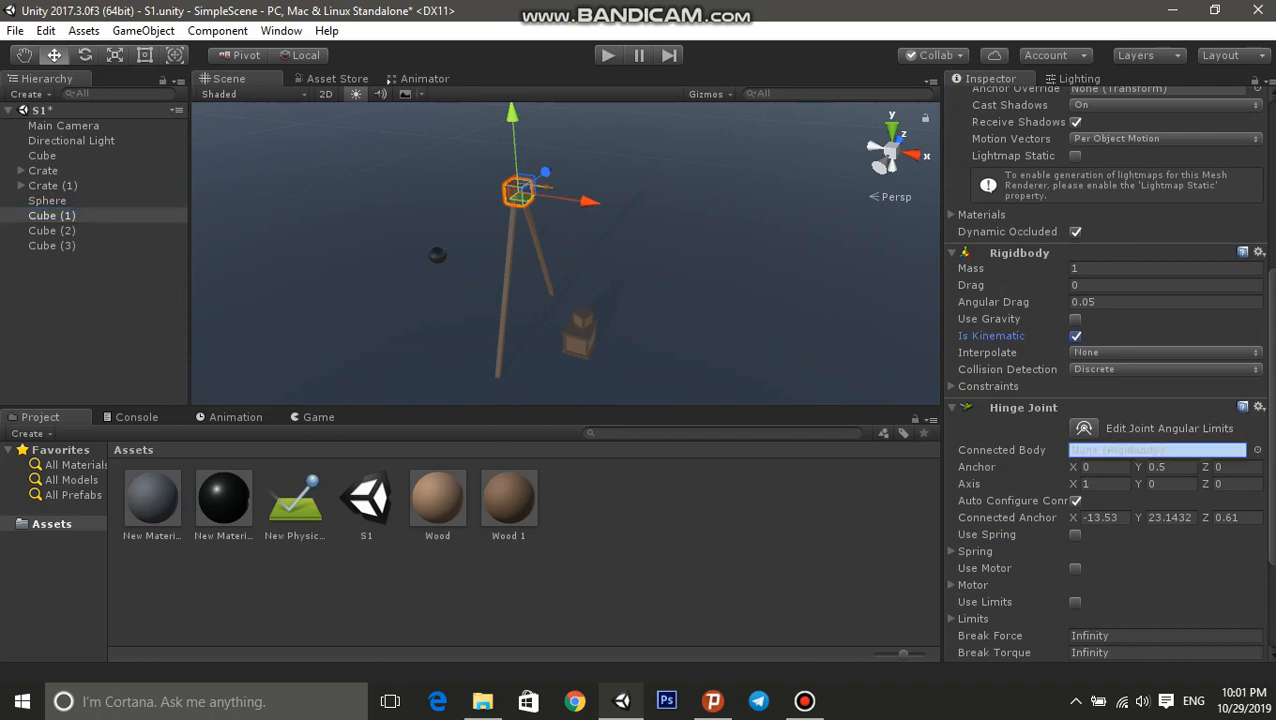
{"action": "left_click", "coordinate": [47, 200]}
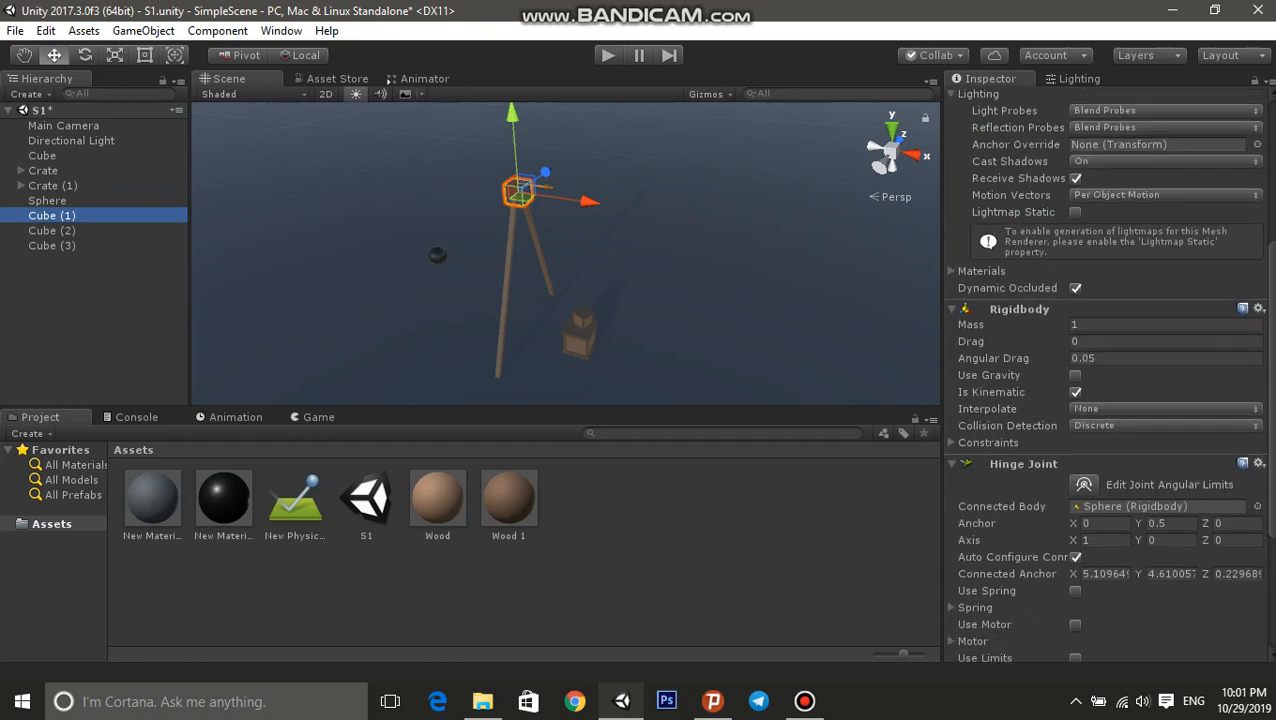
{"action": "scroll", "scroll_direction": "down", "scroll_amount": 3}
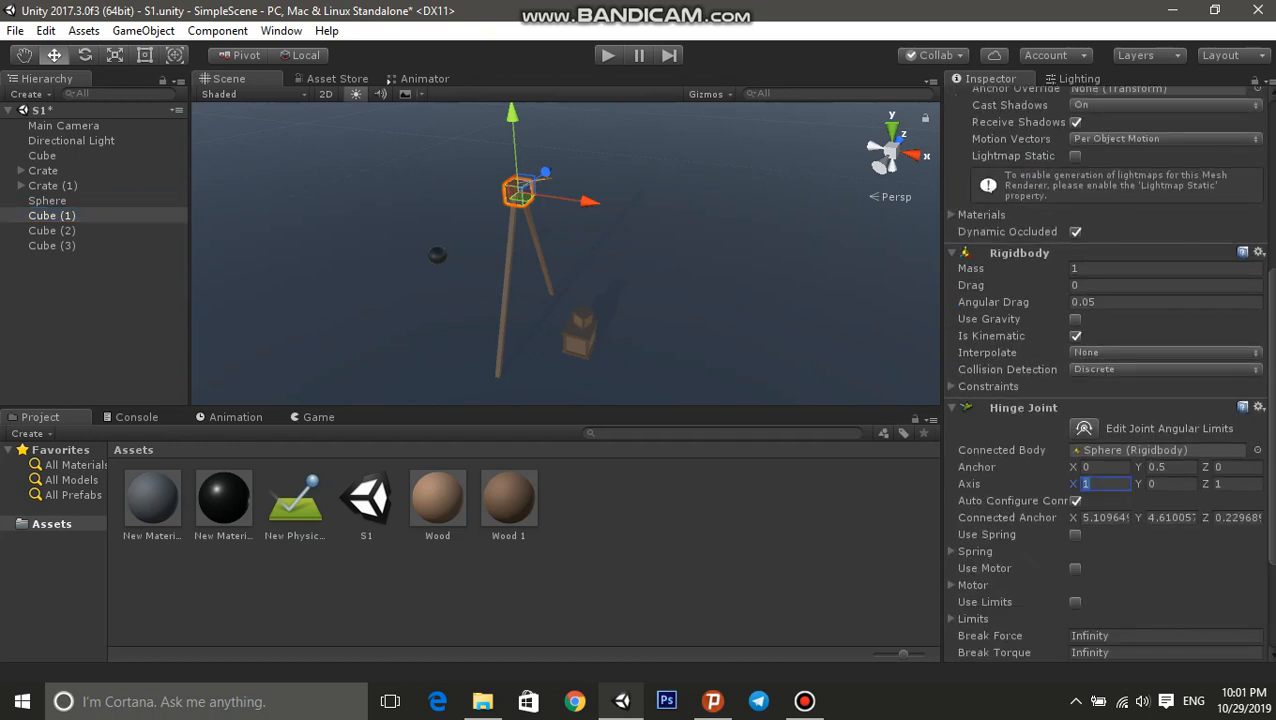
{"action": "left_click", "coordinate": [47, 200]}
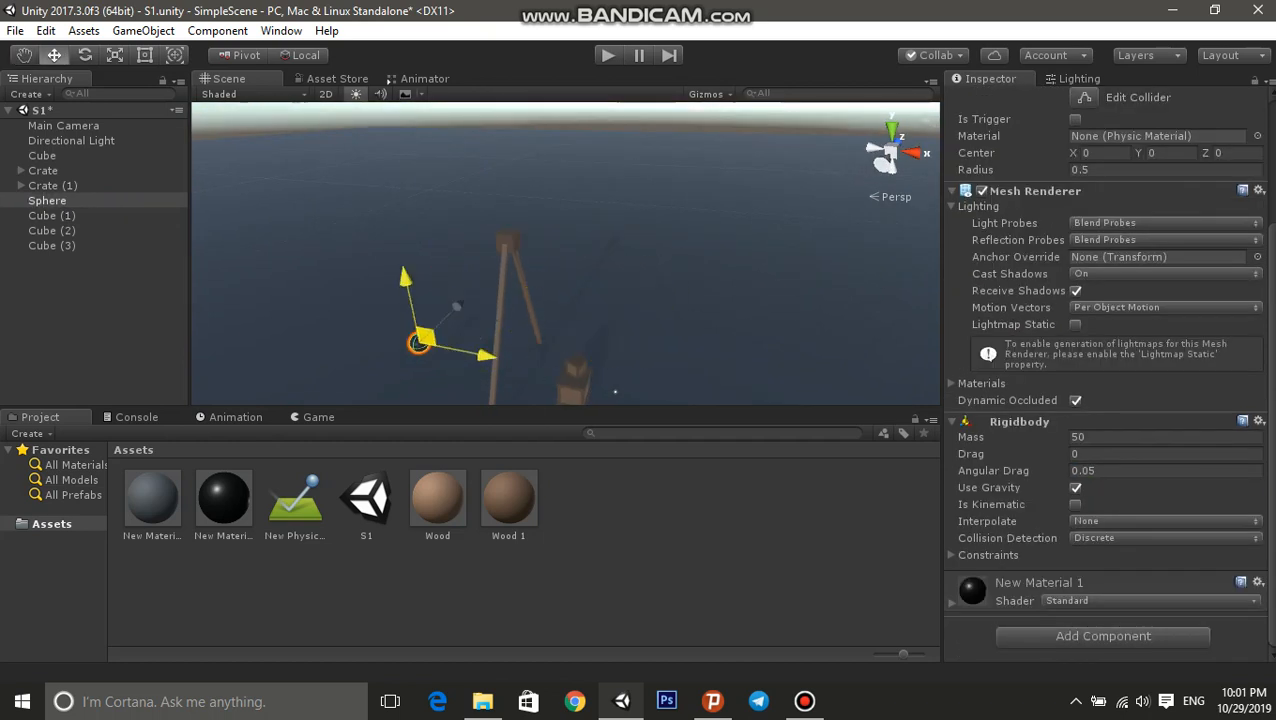
Raise the sphere beside the pole top, review Cube (1) and Sphere, then enter Play mode
{"action": "left_click_drag", "start_coordinate": [418, 343], "coordinate": [438, 290]}
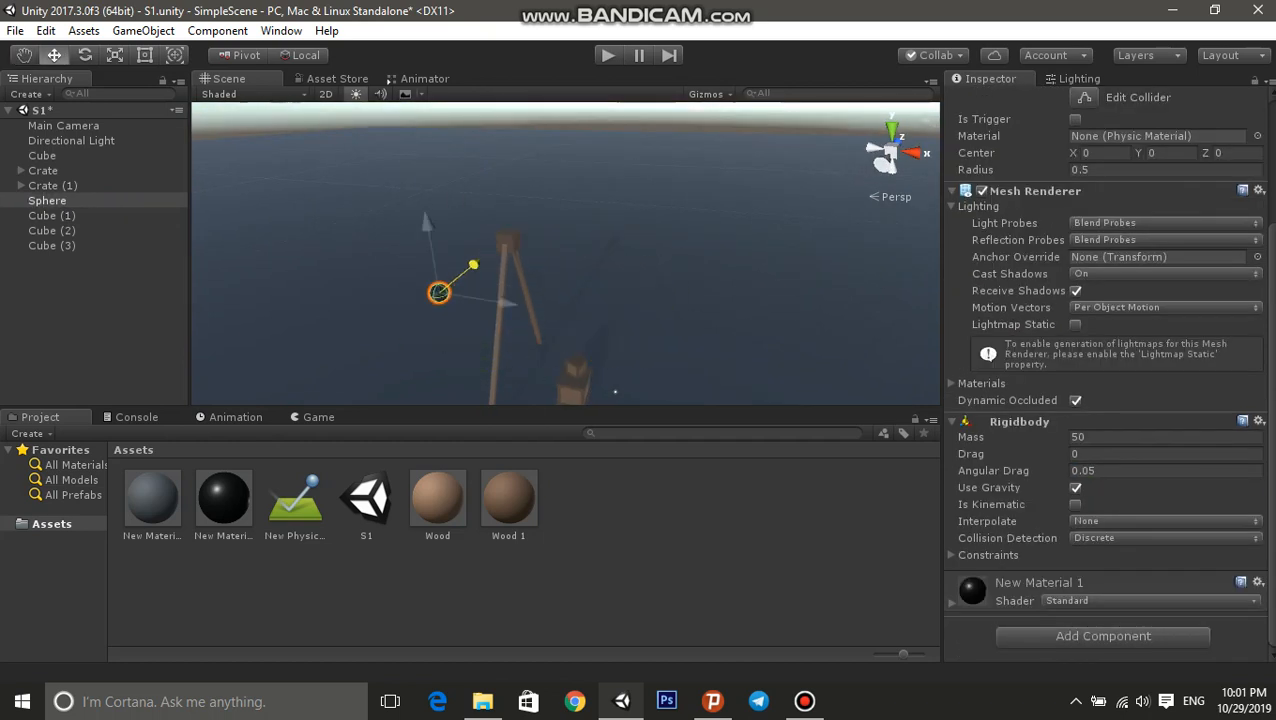
{"action": "left_click_drag", "start_coordinate": [438, 291], "coordinate": [480, 258]}
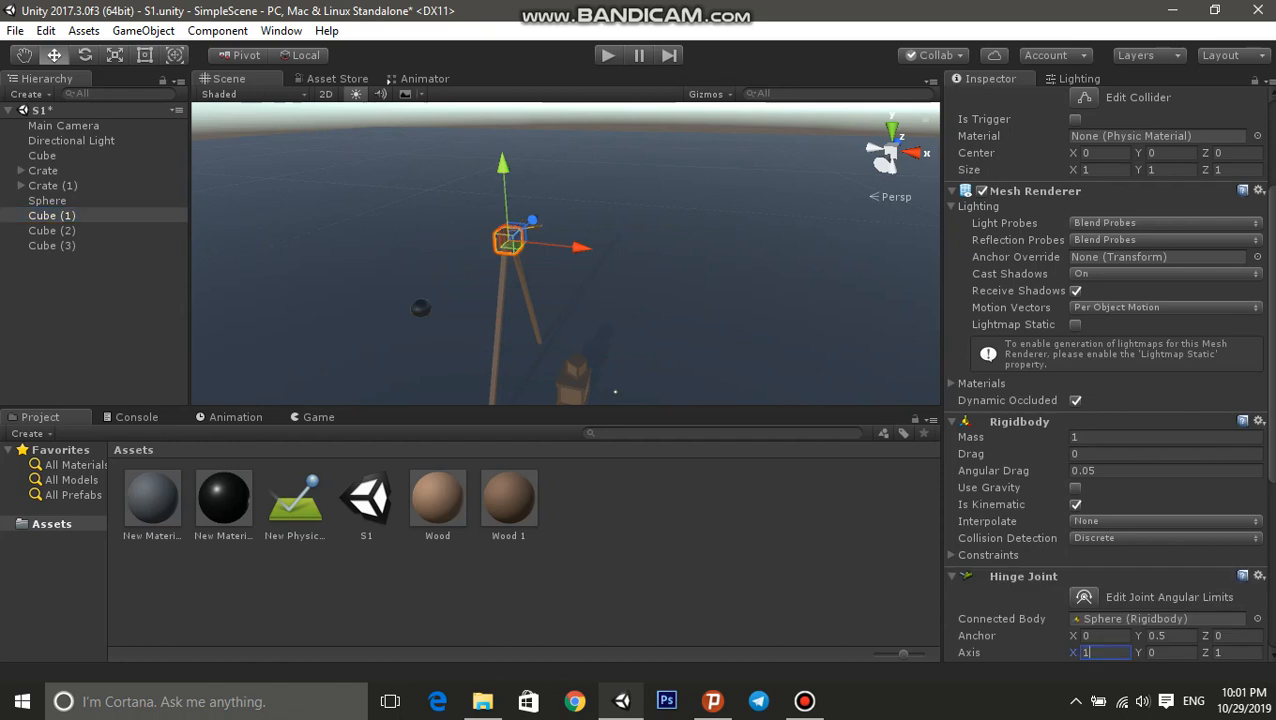
{"action": "left_click", "coordinate": [47, 200]}
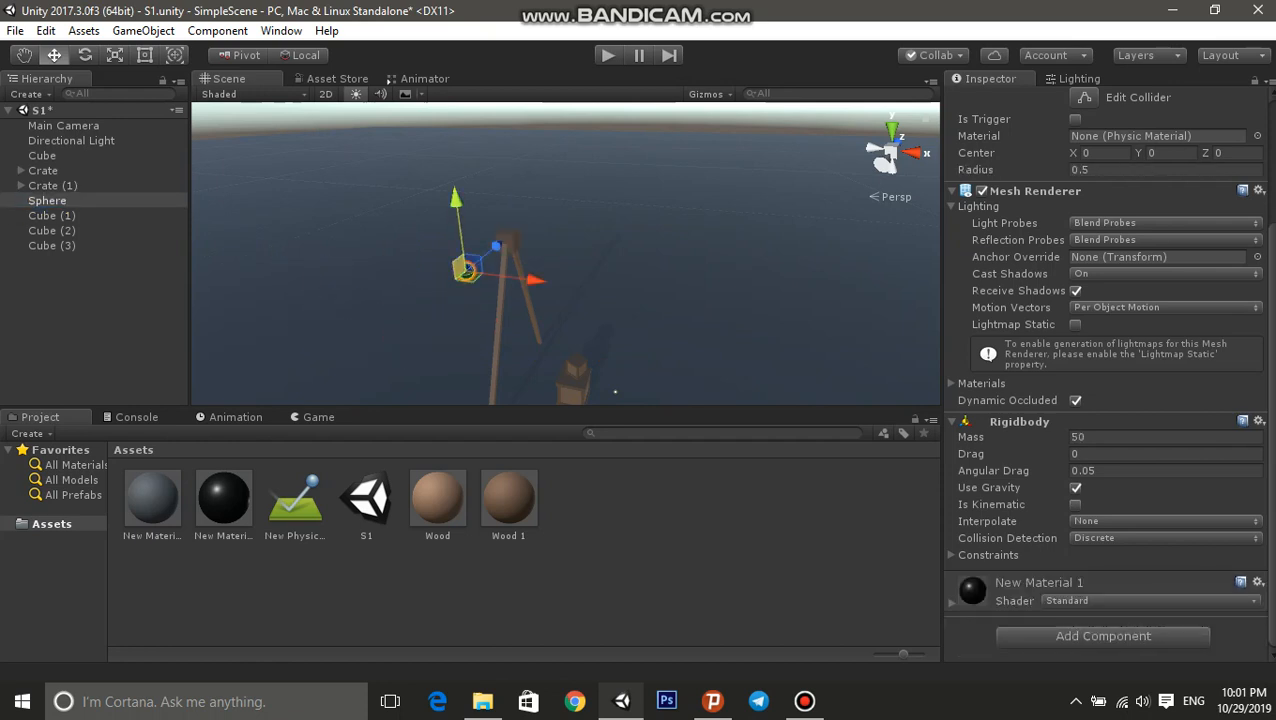
{"action": "left_click", "coordinate": [52, 215]}
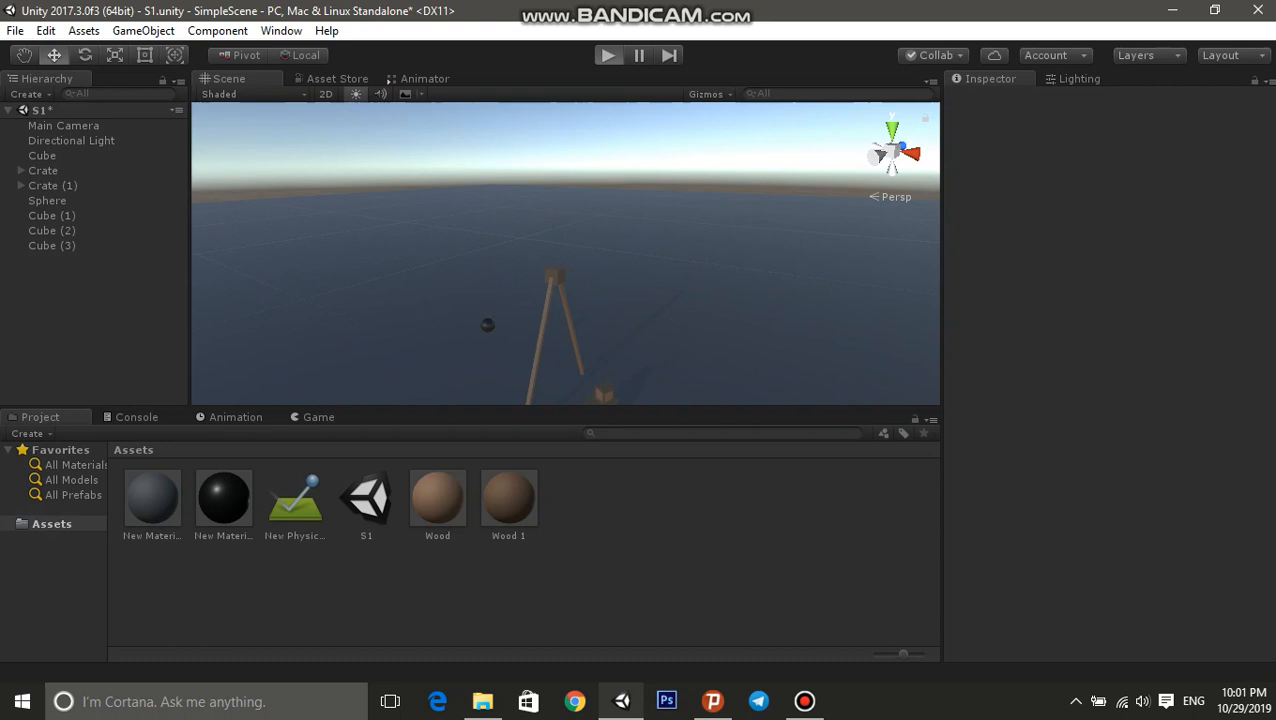
{"action": "left_click", "coordinate": [607, 55]}
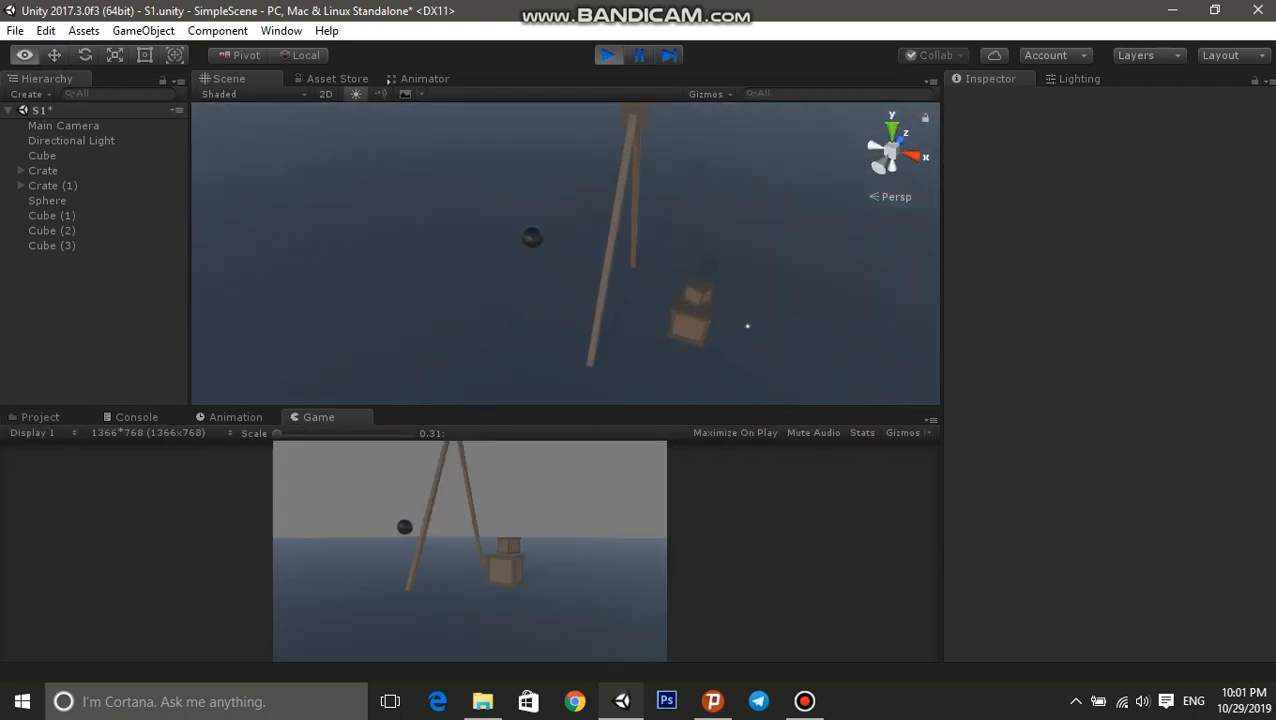